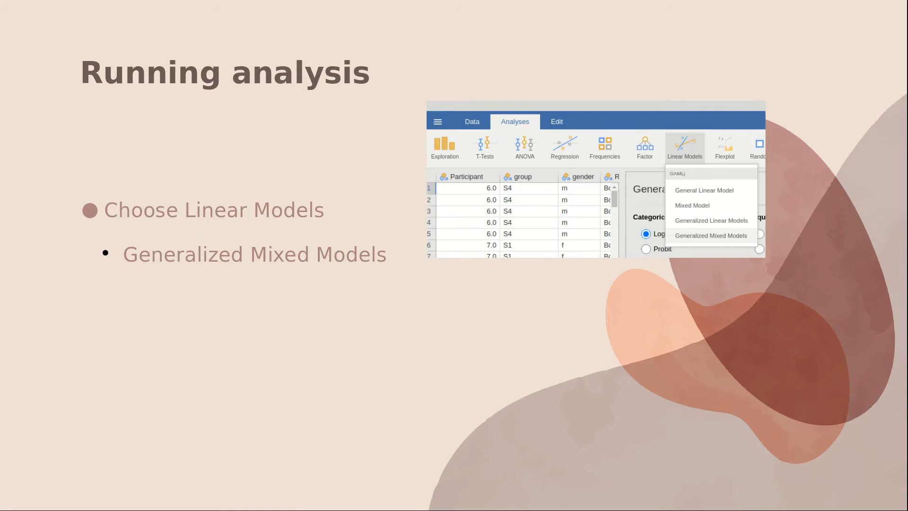
- Advance past the variable-assignment slide to the Fixed Effects model terms slide
click(711, 235)
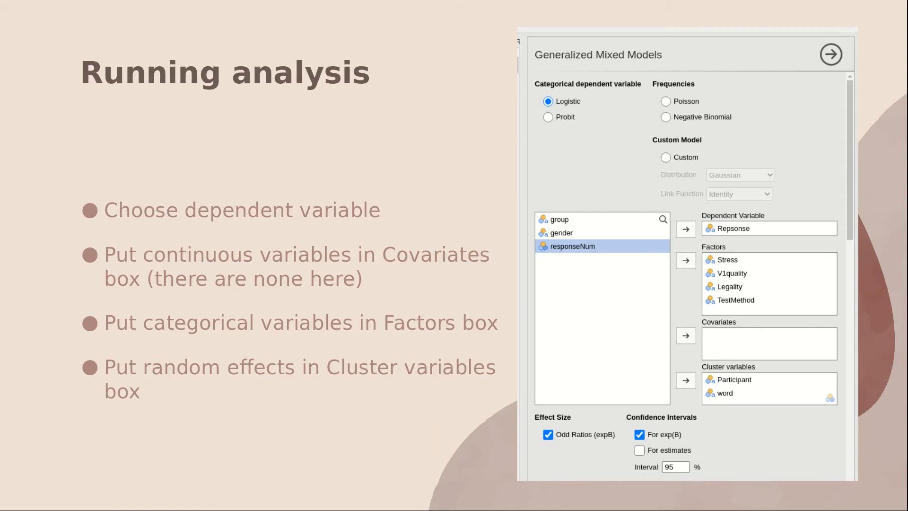
click(691, 288)
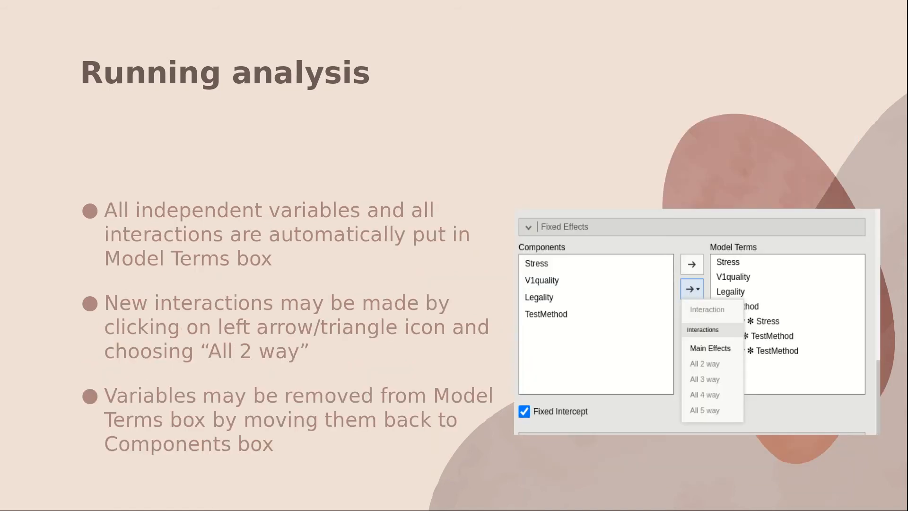
- Advance to the Random Effects slide on participant and test word intercepts
key(Right)
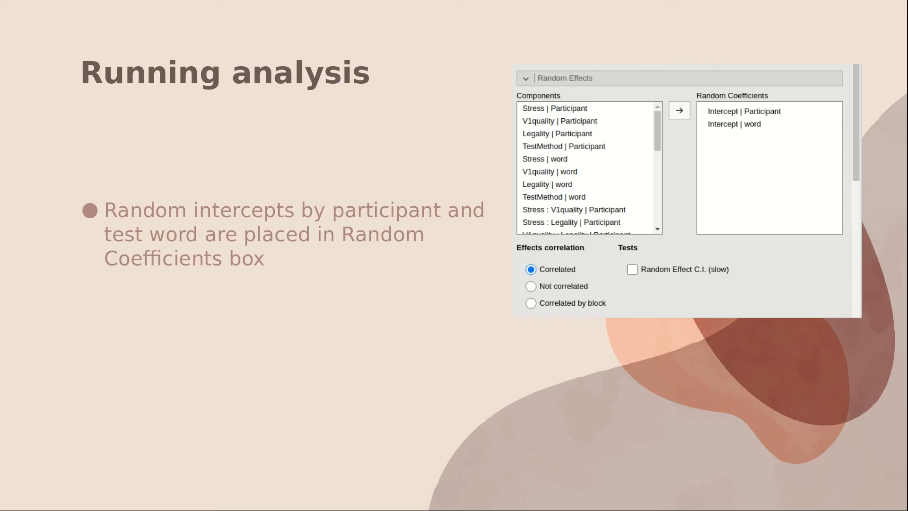
key(Right)
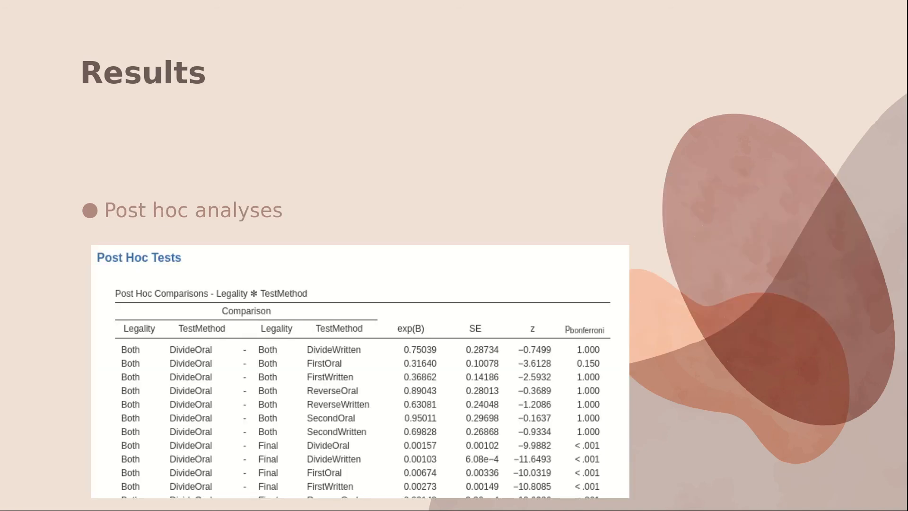